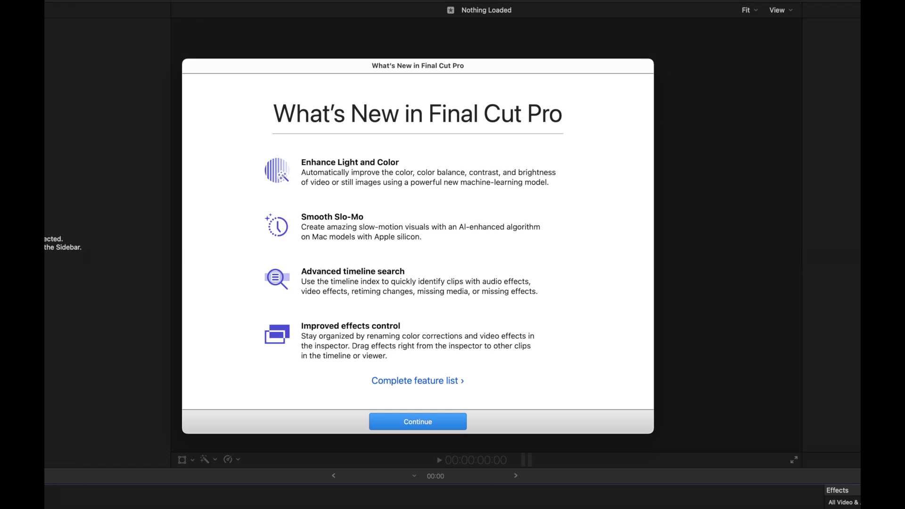
Step: Dismiss the What's New overview window with Continue
{"action": "left_click", "coordinate": [417, 380]}
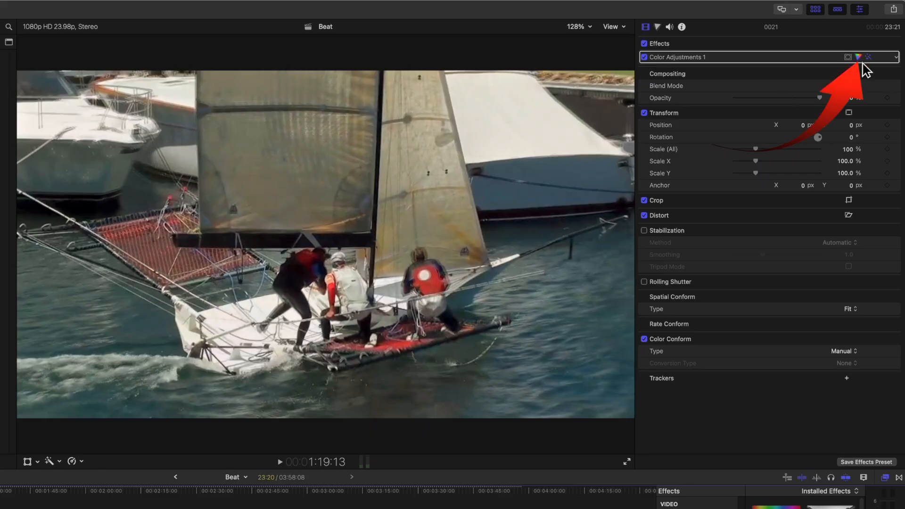
Step: Open the sailing clip's Color Adjustments controls in the inspector
{"action": "left_click", "coordinate": [872, 57]}
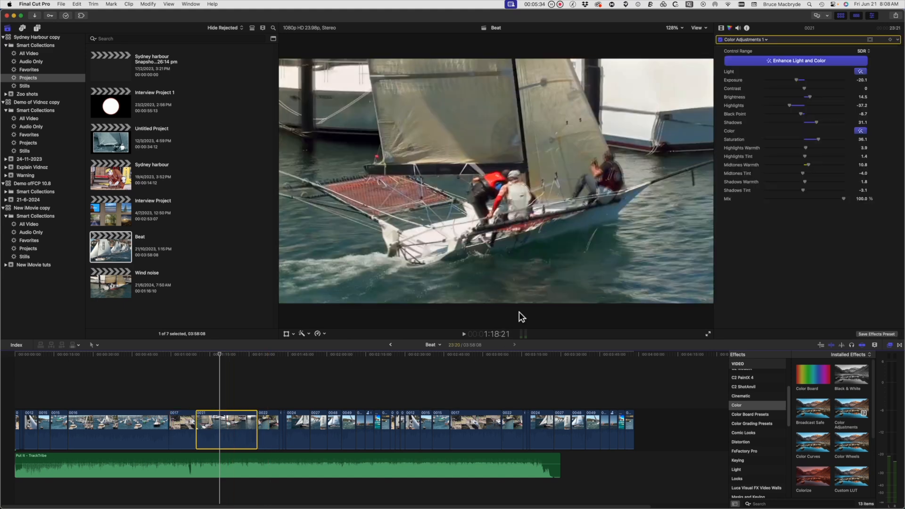
Step: Return to the Video inspector's effects list for the clip
{"action": "left_click", "coordinate": [171, 4]}
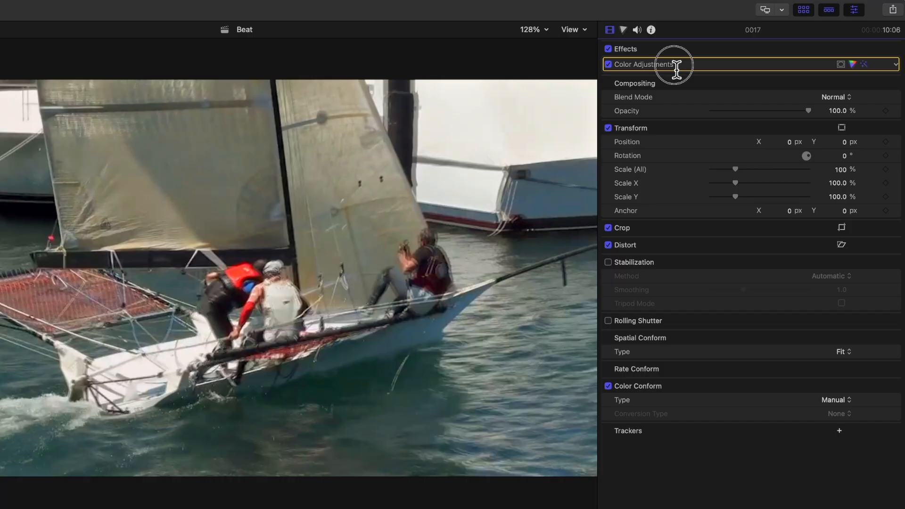
Step: Rename the 'Color Adjustments 1' effect to 'New color'
{"action": "double_click", "coordinate": [642, 64]}
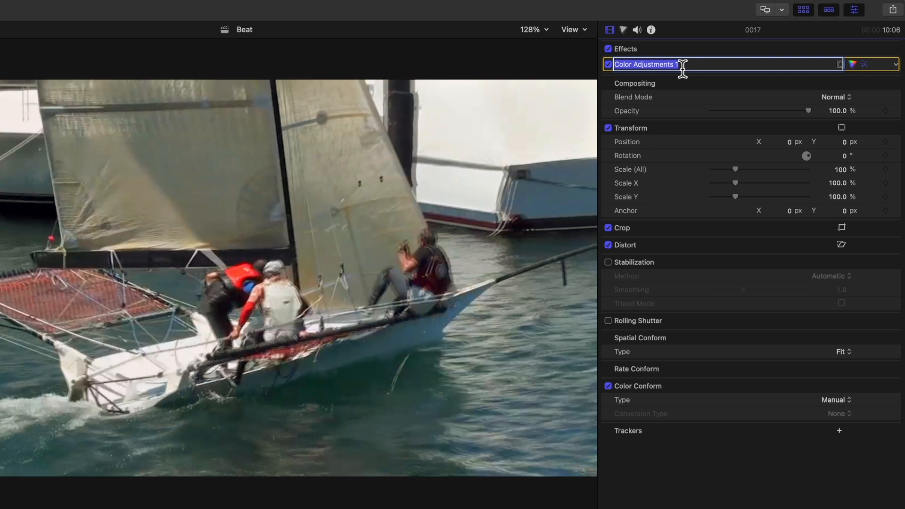
{"action": "type", "text": "New"}
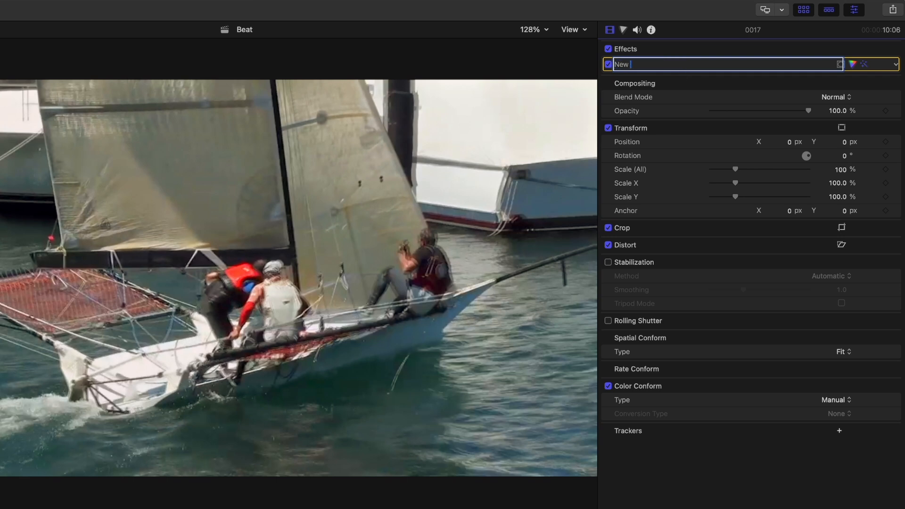
{"action": "type", "text": "color"}
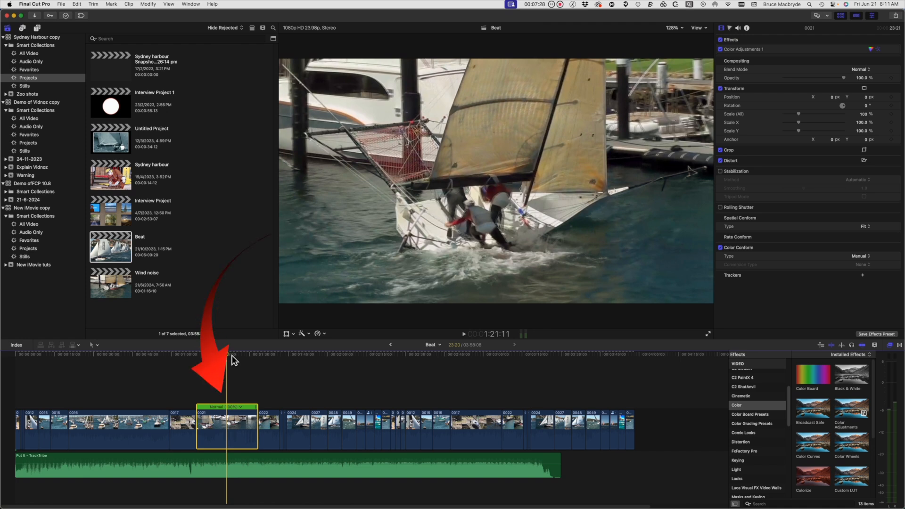
Step: Retime the sailing clip to 25% Smooth Slo-Mo with Best (Machine Learning) quality
{"action": "left_click", "coordinate": [317, 333]}
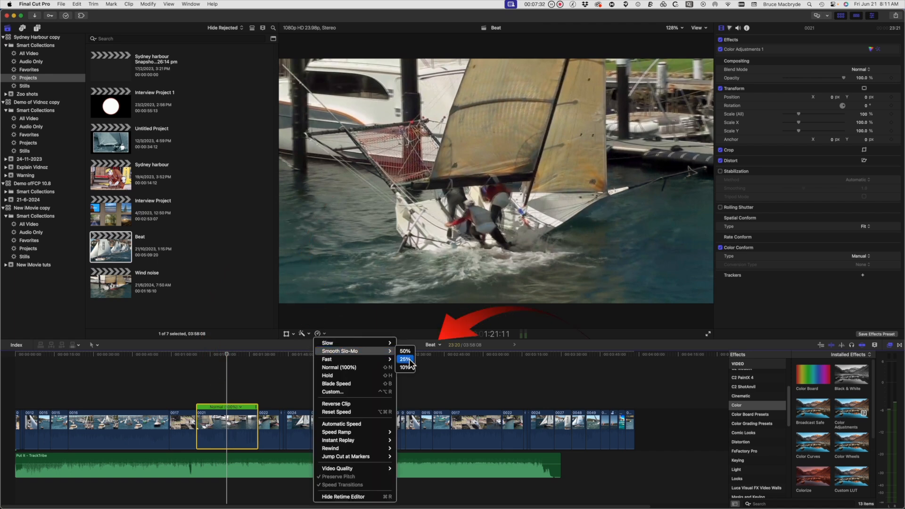
{"action": "left_click", "coordinate": [405, 360]}
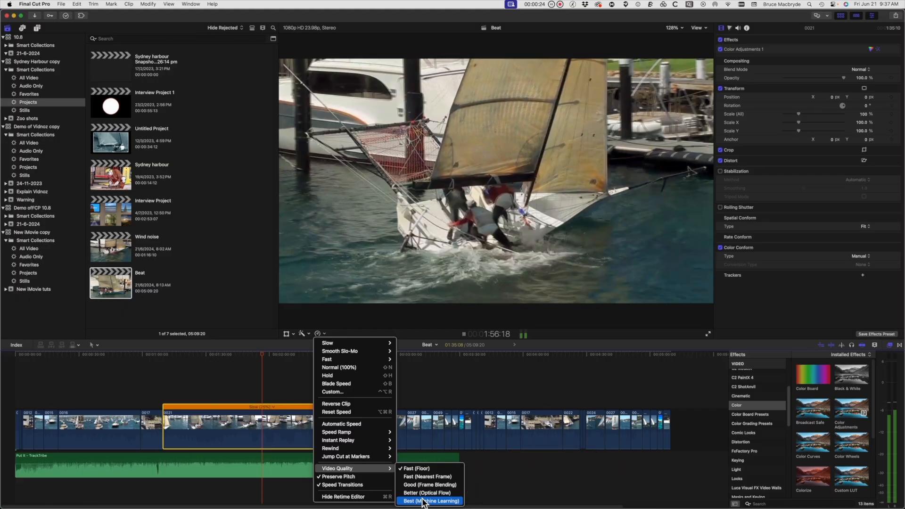
{"action": "left_click", "coordinate": [429, 500]}
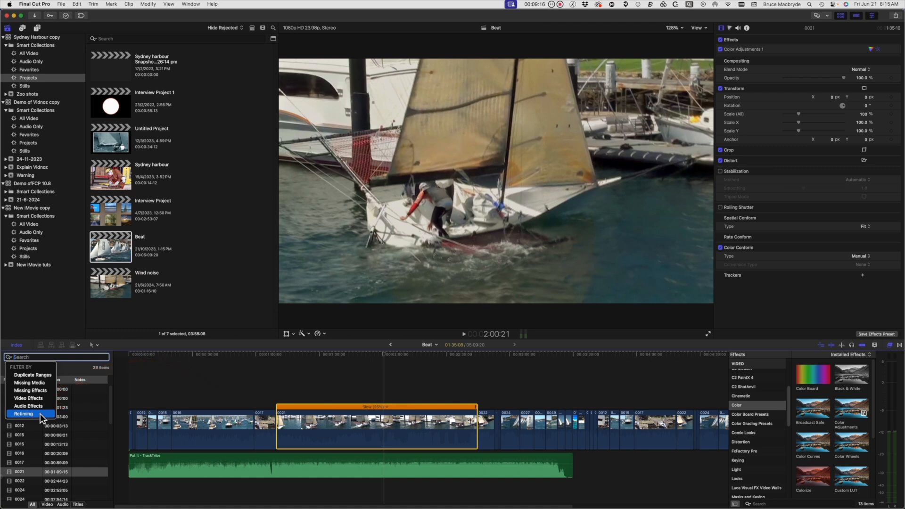
Step: Filter the timeline index to clips with Retiming changes
{"action": "left_click", "coordinate": [24, 414]}
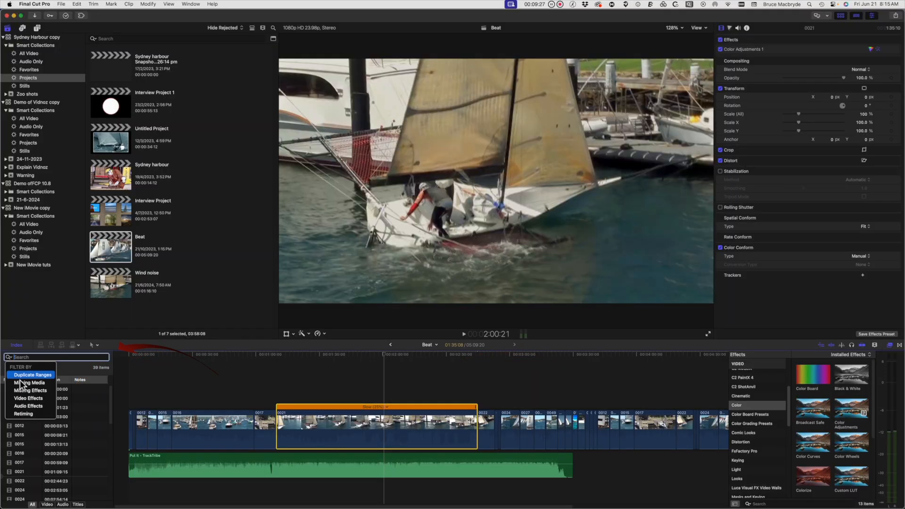
Step: Filter the index to Video Effects clips 0016, 0017 and 0021
{"action": "left_click", "coordinate": [29, 398]}
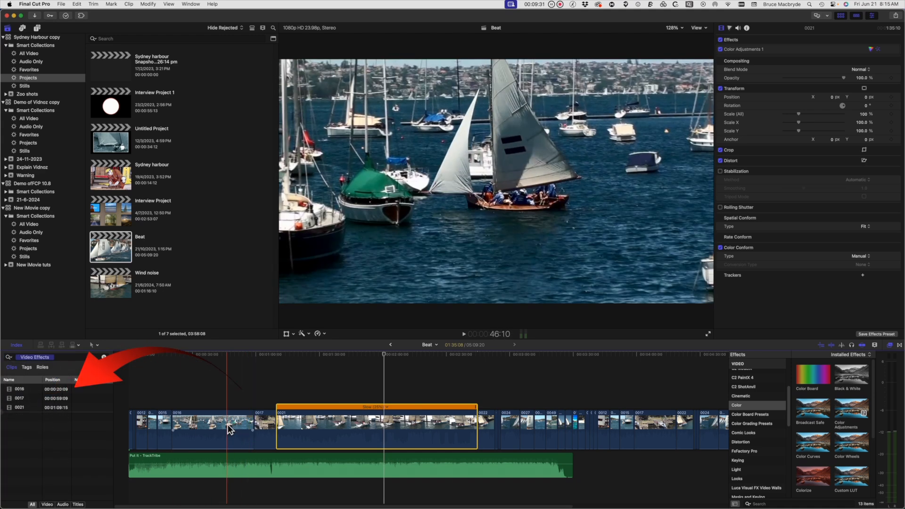
{"action": "left_click", "coordinate": [289, 421]}
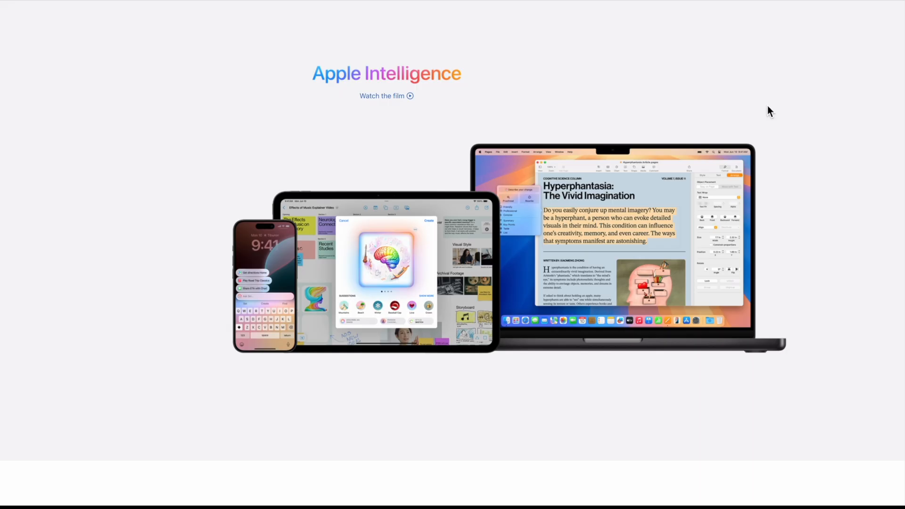
Step: Scroll the Apple Intelligence page from writing tools down to the Siri section
{"action": "scroll", "scroll_direction": "down", "scroll_amount": 3}
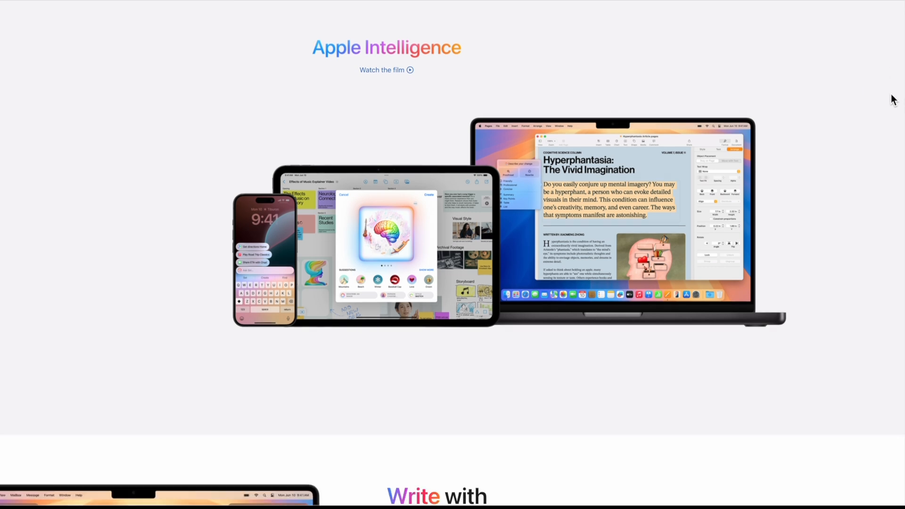
{"action": "scroll", "scroll_direction": "down", "scroll_amount": 3}
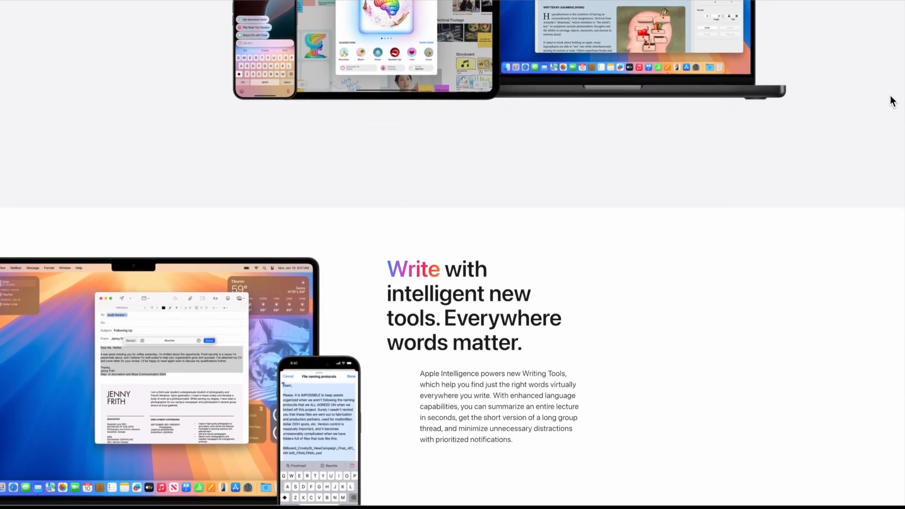
{"action": "scroll", "scroll_direction": "down", "scroll_amount": 3}
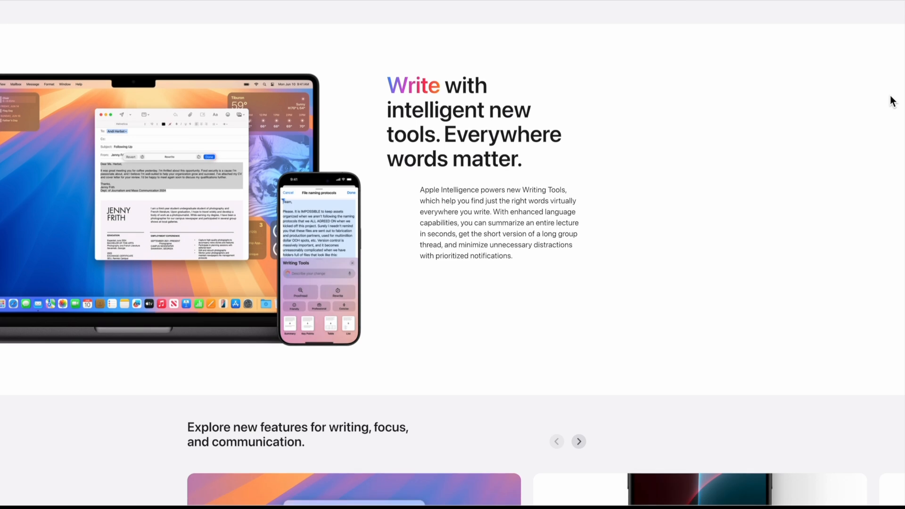
{"action": "scroll", "scroll_direction": "down", "scroll_amount": 3}
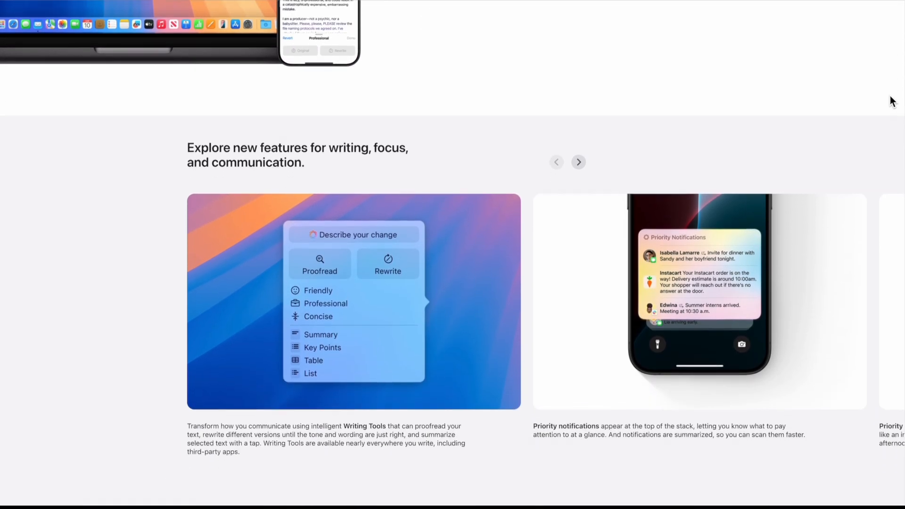
{"action": "scroll", "scroll_direction": "down", "scroll_amount": 3}
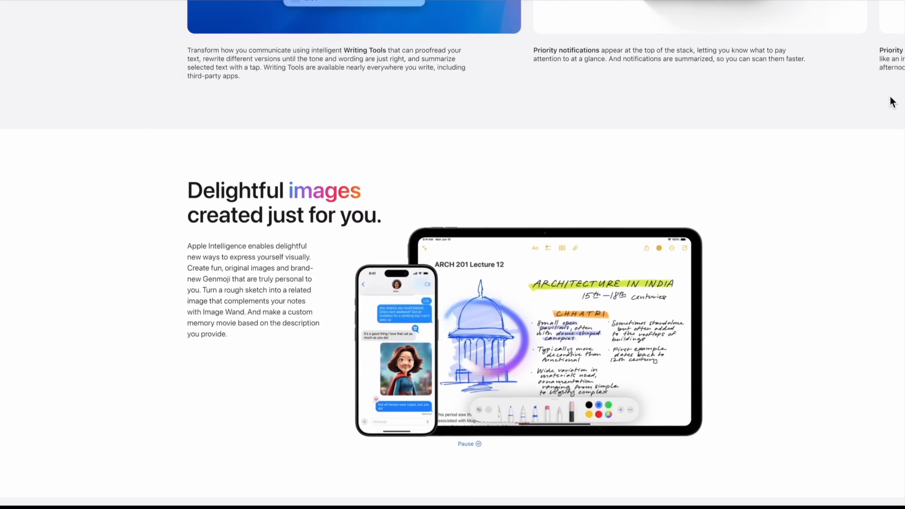
{"action": "scroll", "scroll_direction": "down", "scroll_amount": 3}
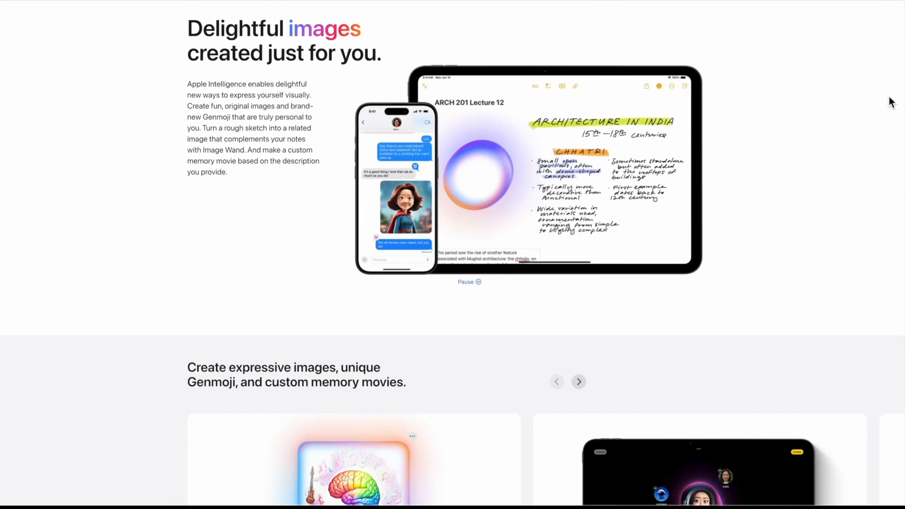
{"action": "scroll", "scroll_direction": "down", "scroll_amount": 3}
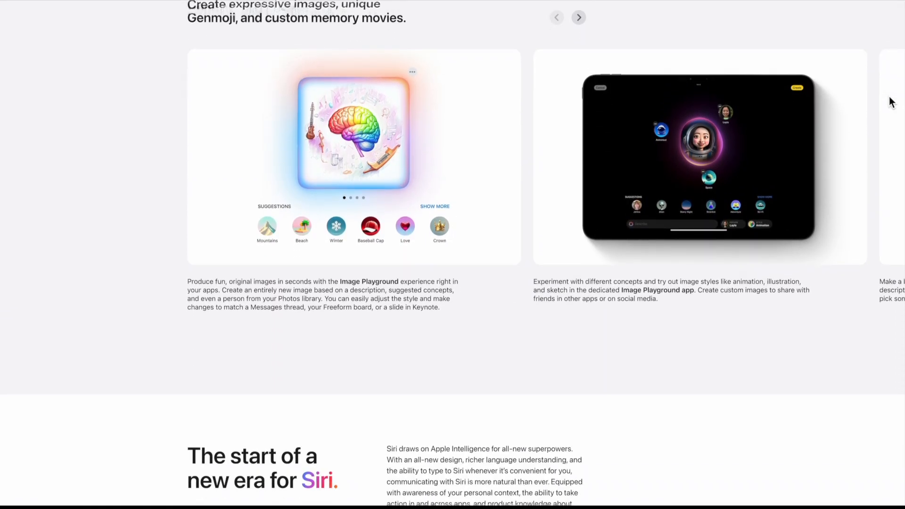